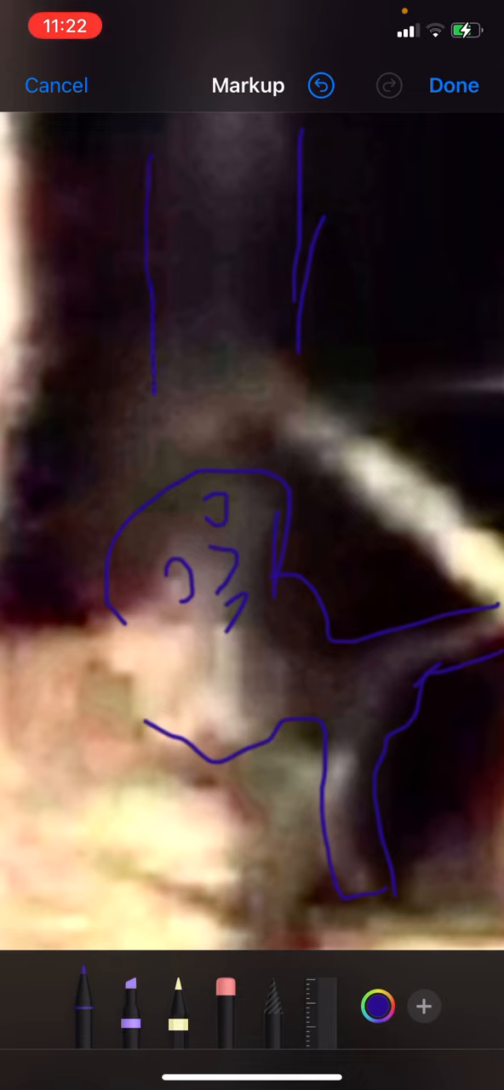
- Trace the figure's upper outline in blue, then undo the pointed-ear stroke drawn atop it
left_click_drag(322, 494, 317, 626)
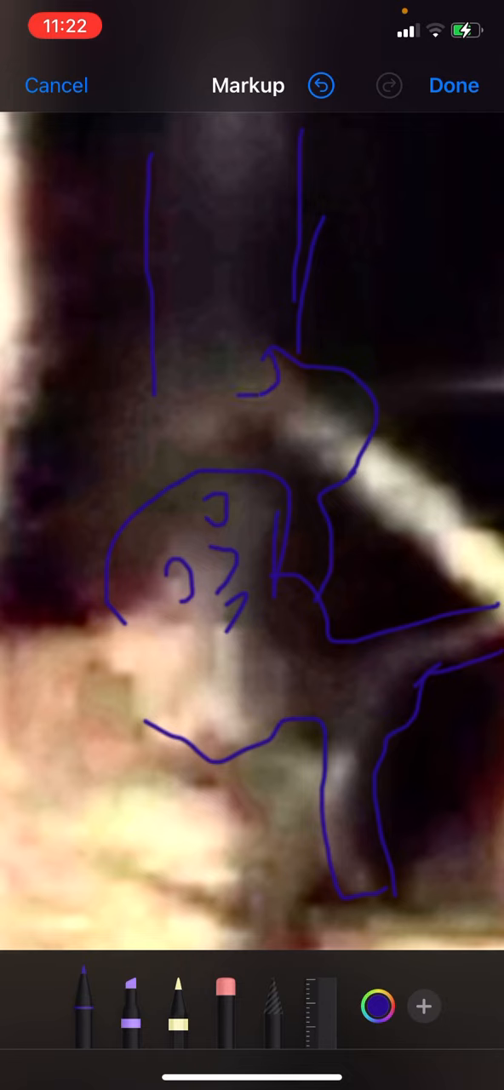
left_click_drag(247, 392, 247, 298)
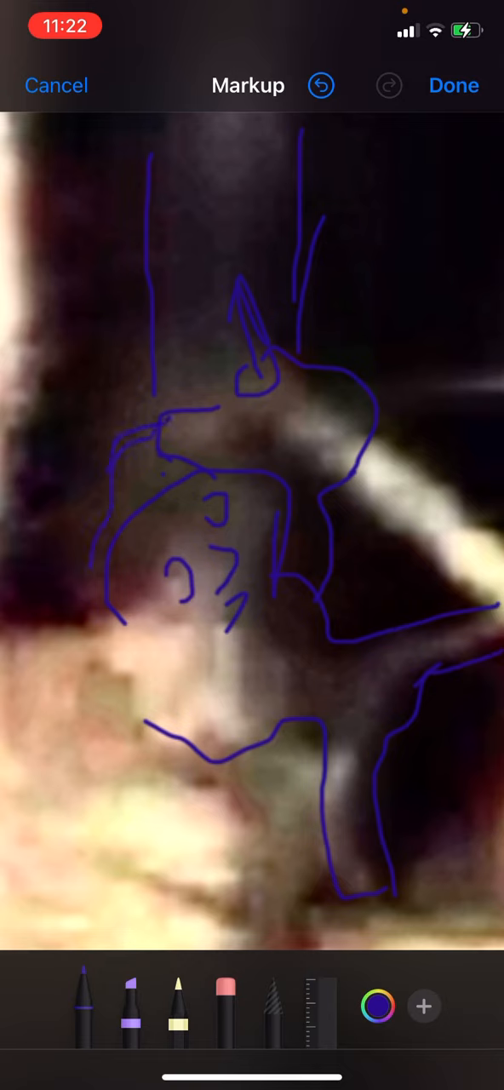
left_click(320, 85)
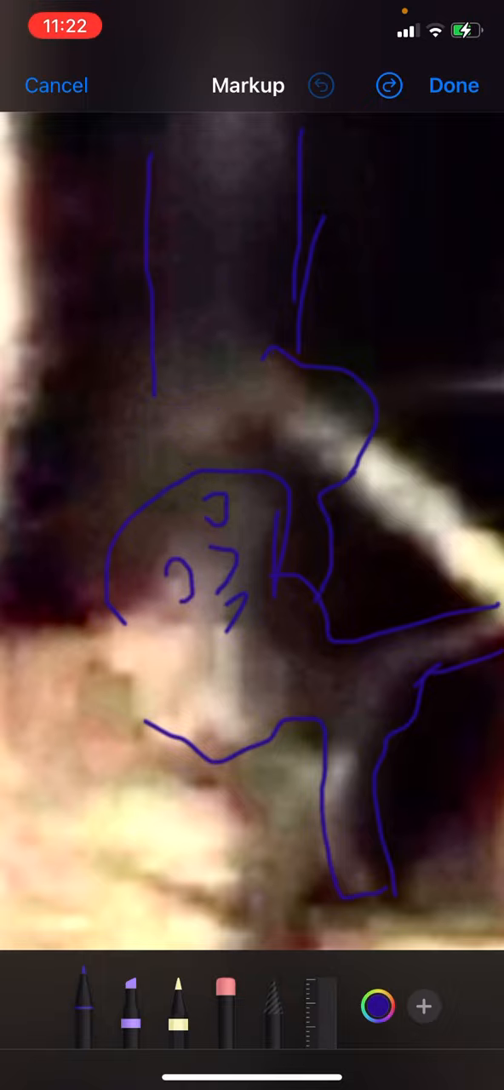